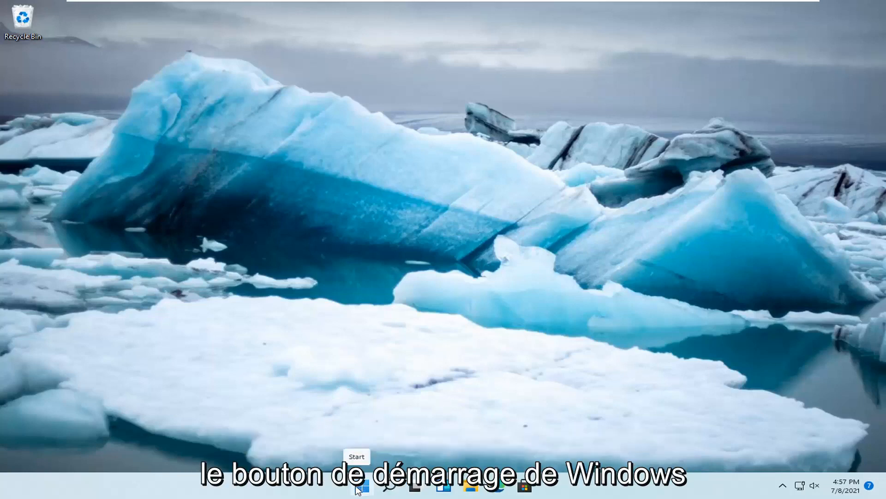
# - Open Settings from the Start button's right-click quick link menu
pyautogui.rightClick(361, 488)
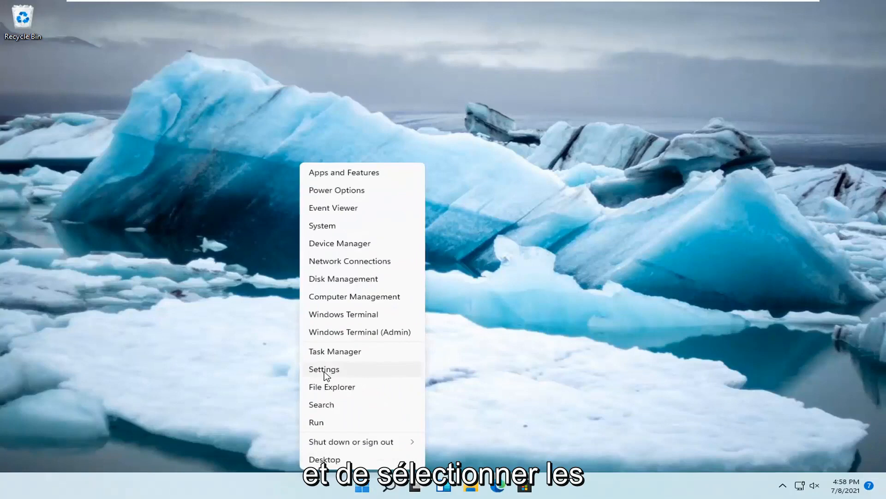
pyautogui.click(324, 368)
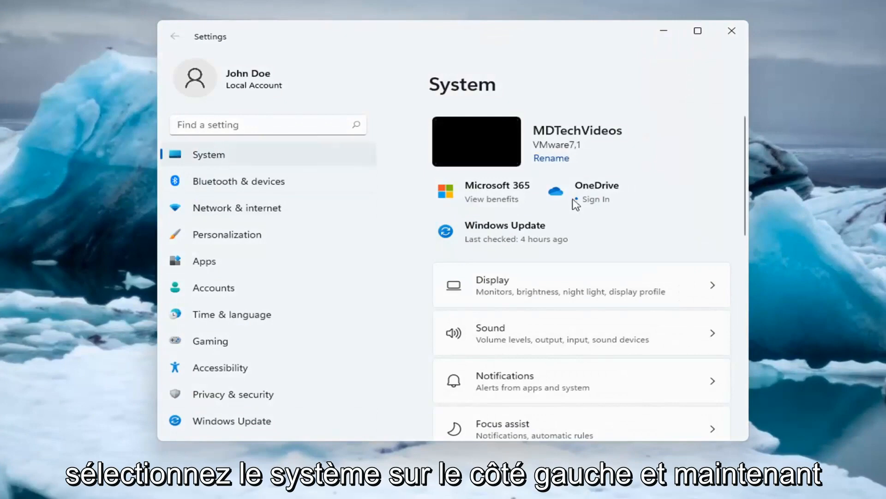
# - Go to System > Troubleshoot > Other troubleshooters
pyautogui.scroll(-3)
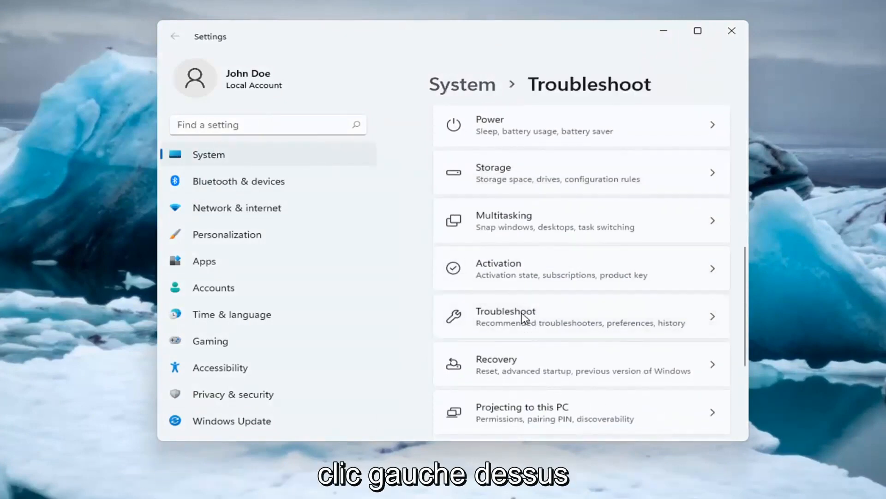
pyautogui.click(521, 317)
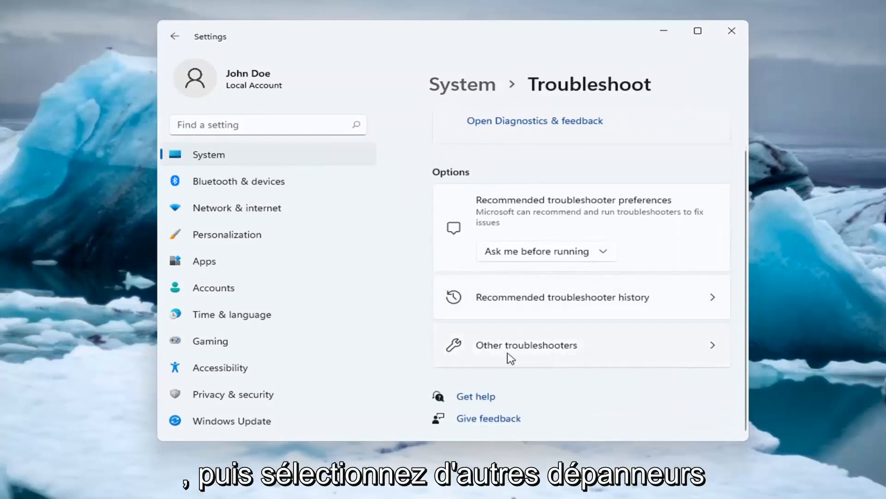
pyautogui.click(526, 345)
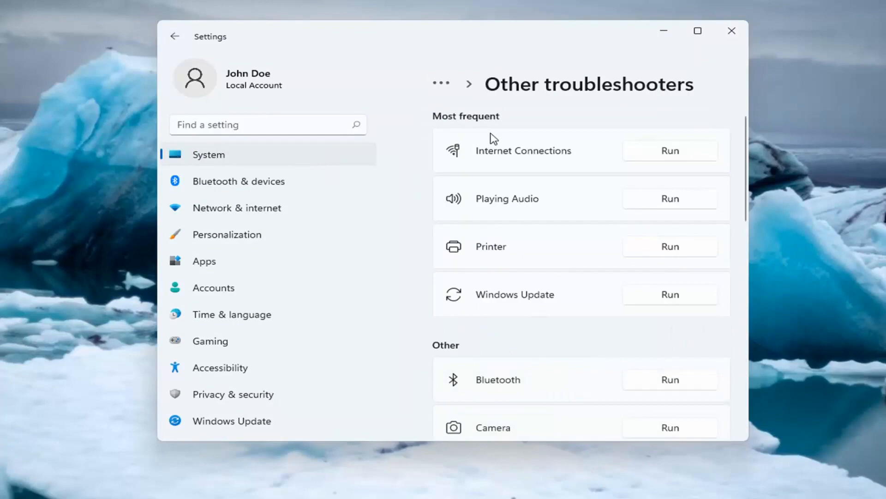
pyautogui.moveTo(527, 161)
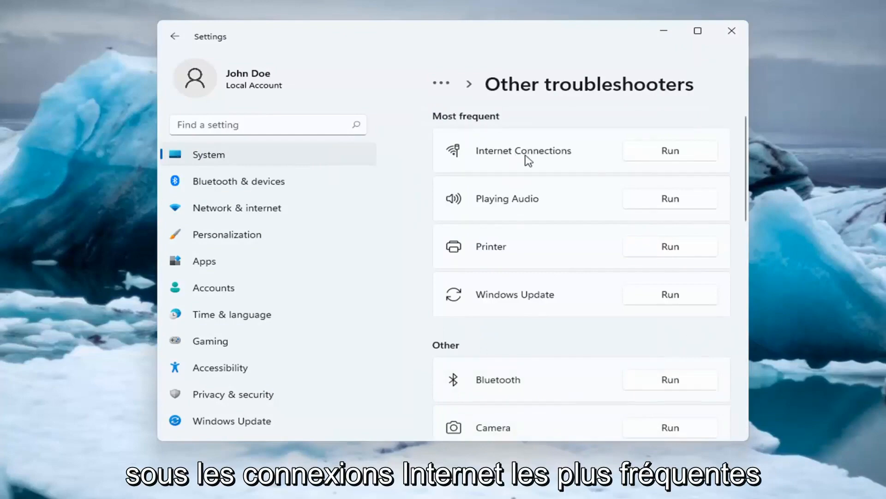
# - Run Internet Connections with 'Troubleshoot my connection to the Internet', then close it
pyautogui.click(669, 151)
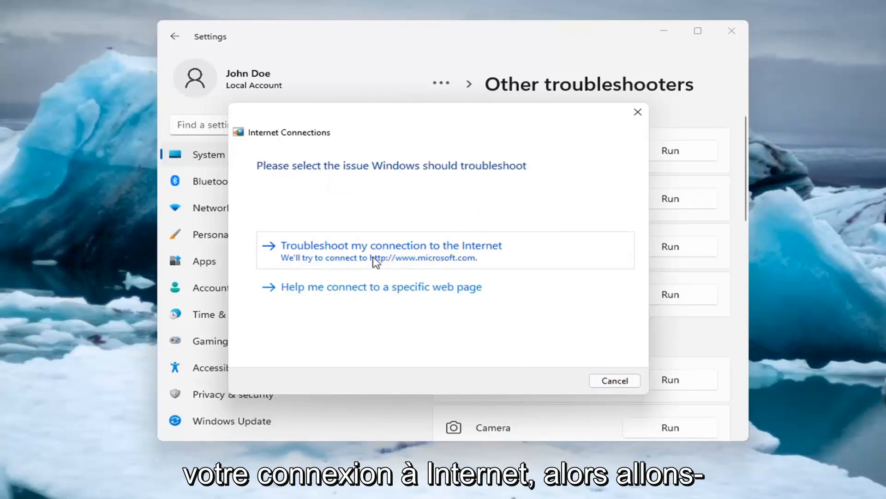
pyautogui.click(391, 245)
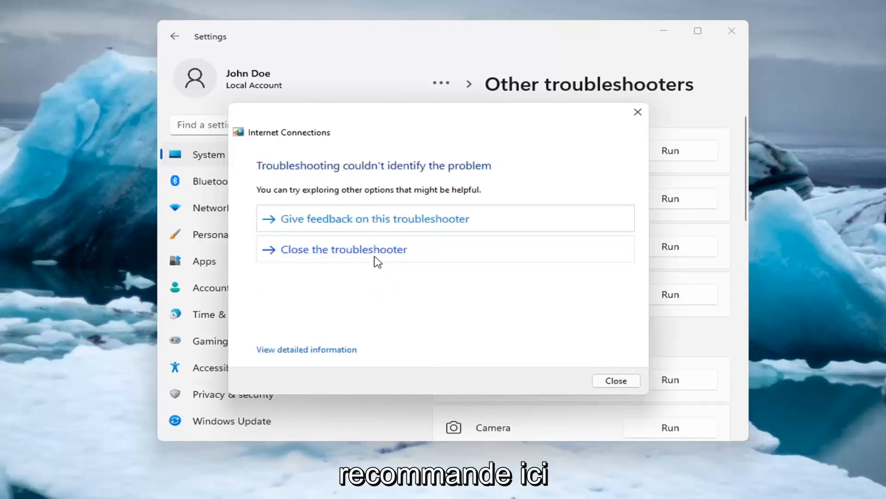
pyautogui.moveTo(389, 212)
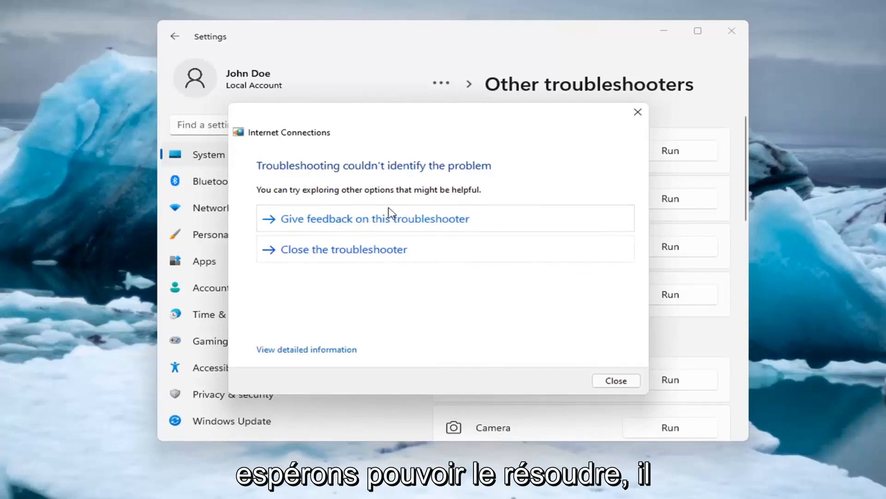
pyautogui.moveTo(469, 255)
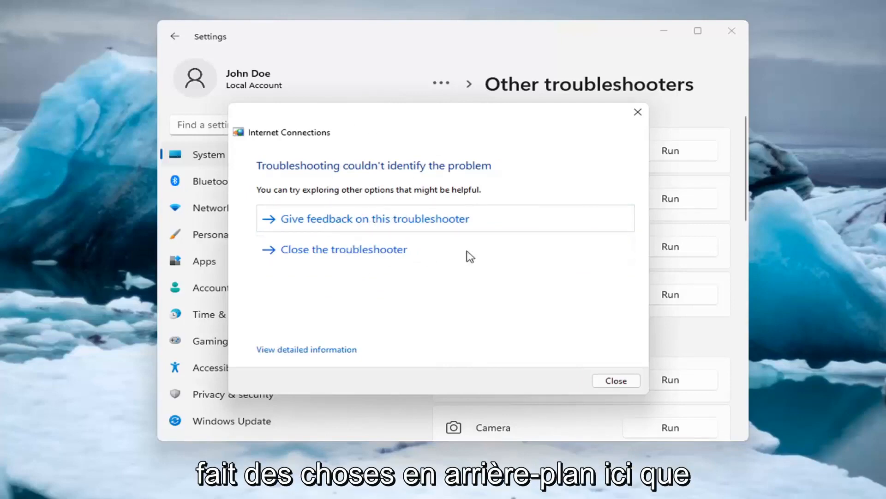
pyautogui.moveTo(637, 112)
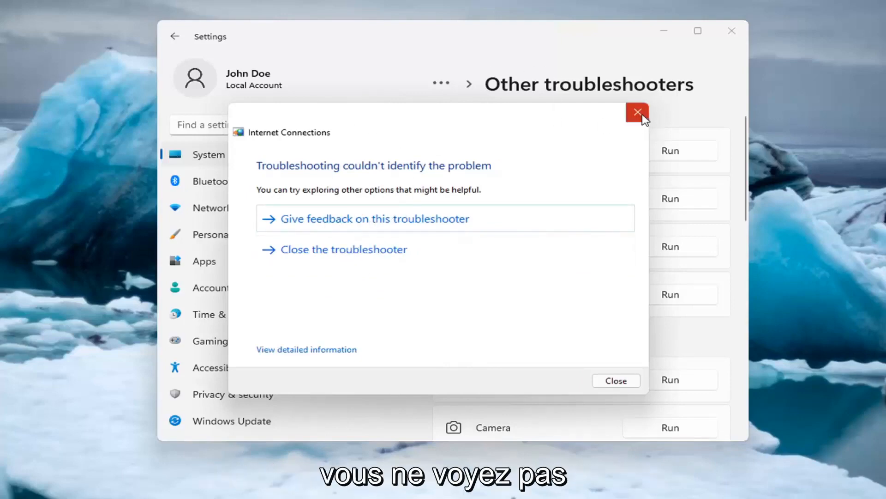
pyautogui.click(637, 112)
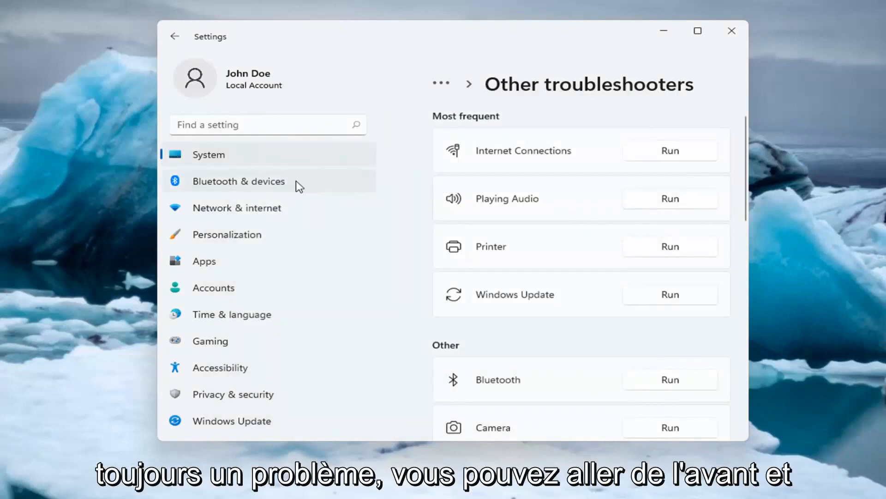
pyautogui.moveTo(236, 207)
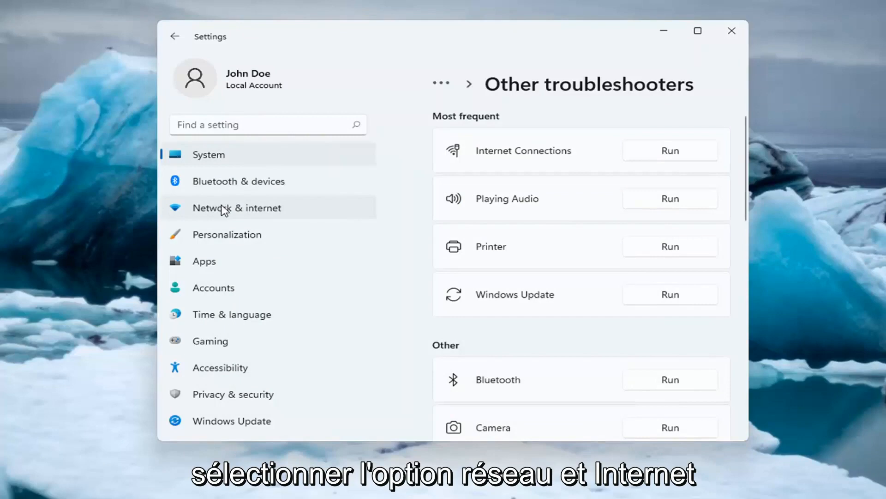
# - Go to Network & internet > Advanced network settings
pyautogui.click(237, 207)
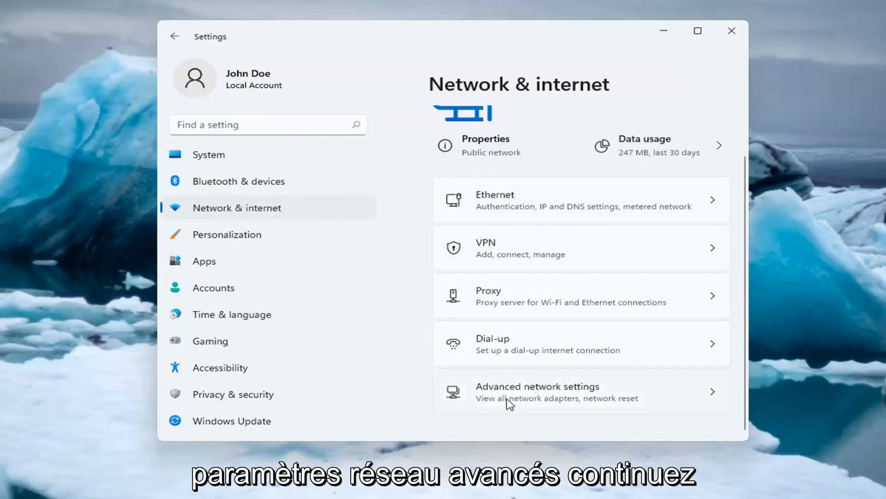
pyautogui.click(536, 391)
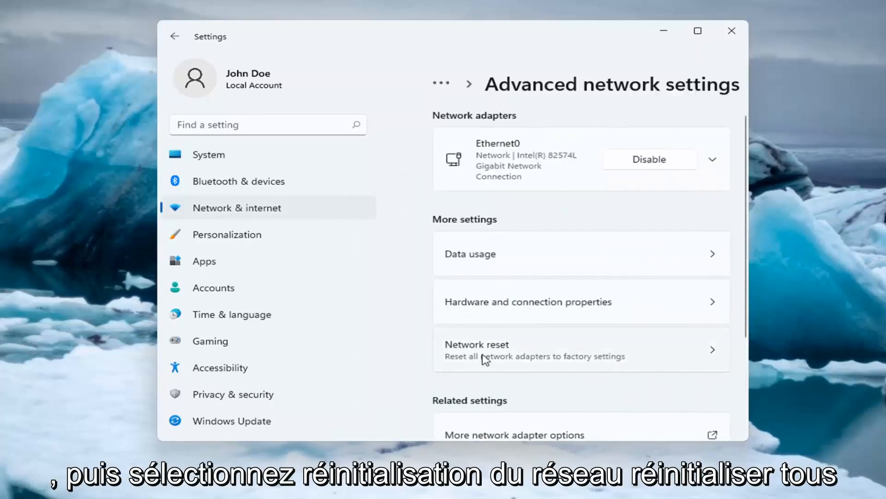
pyautogui.moveTo(561, 370)
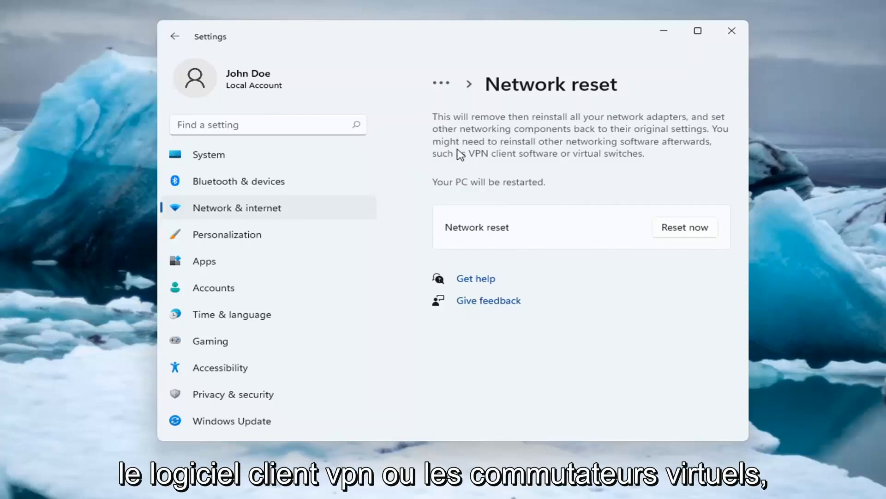
pyautogui.moveTo(488, 190)
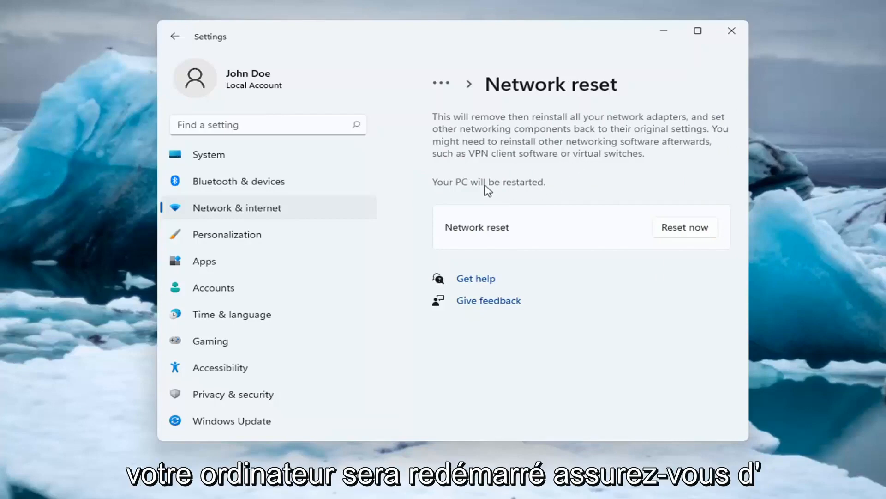
pyautogui.moveTo(469, 308)
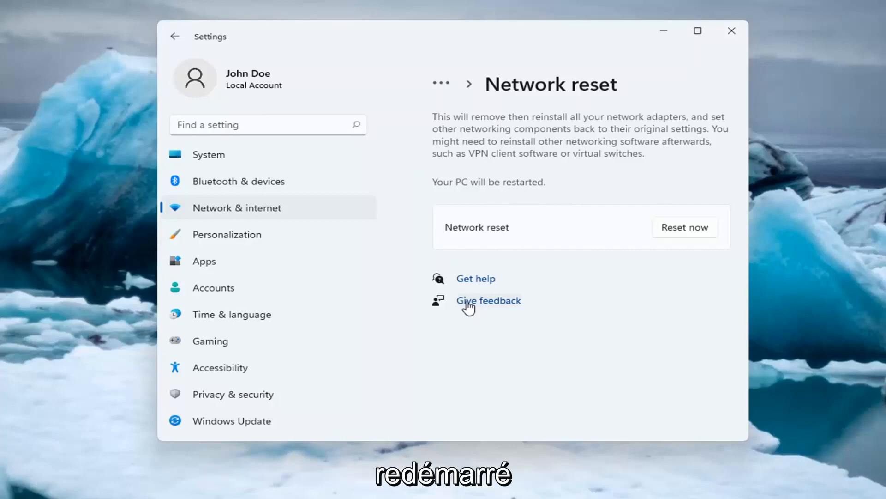
pyautogui.moveTo(499, 328)
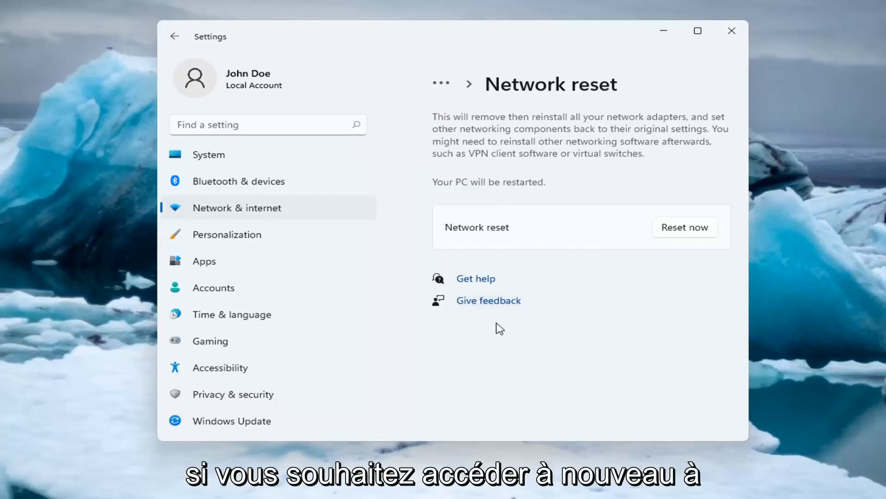
pyautogui.moveTo(677, 231)
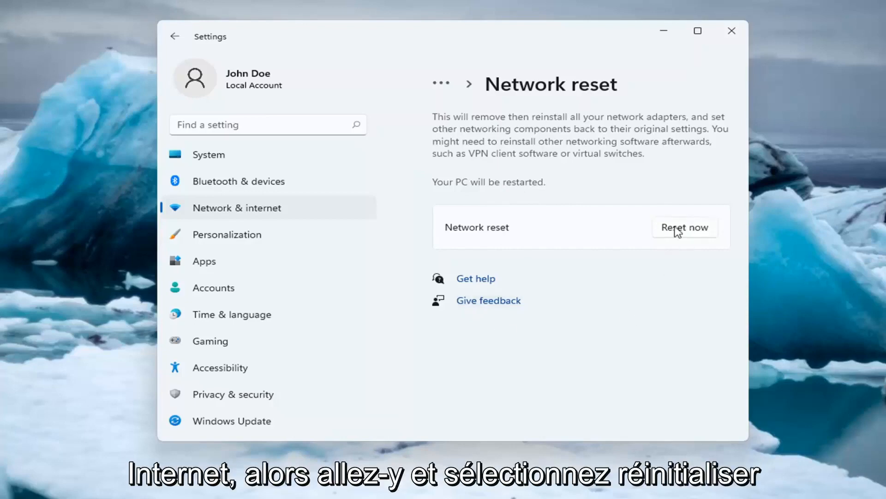
# - Reset all network adapters with Reset now and confirm
pyautogui.click(684, 227)
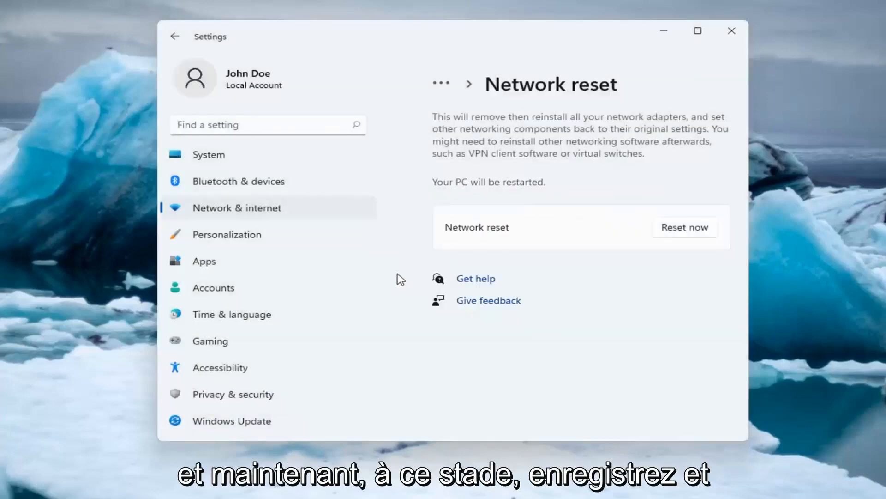
pyautogui.click(684, 227)
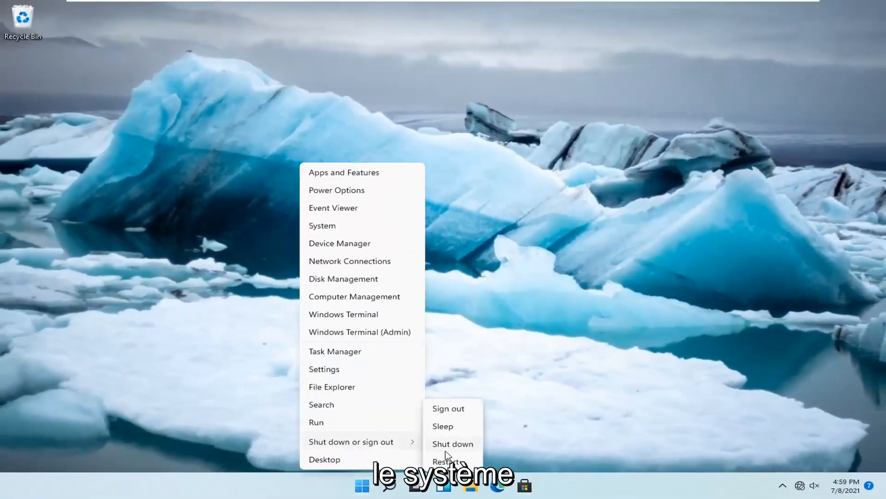
# - Restart the computer from the Start menu's shutdown options
pyautogui.click(446, 461)
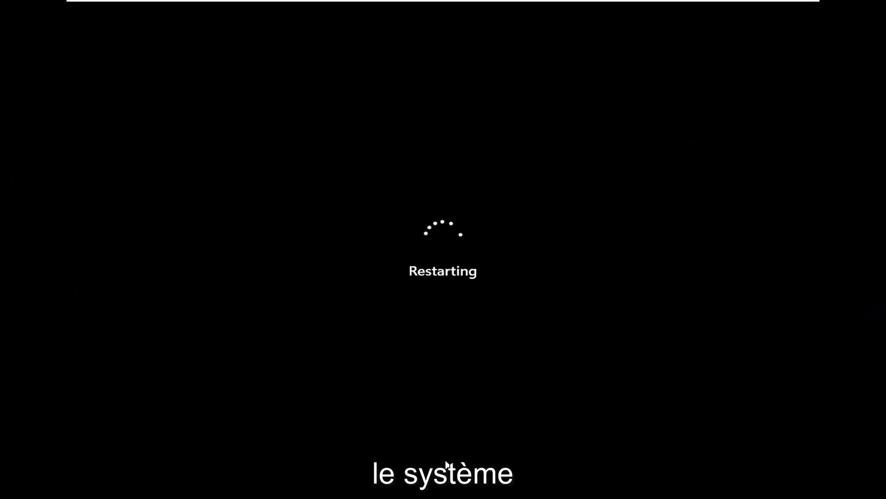